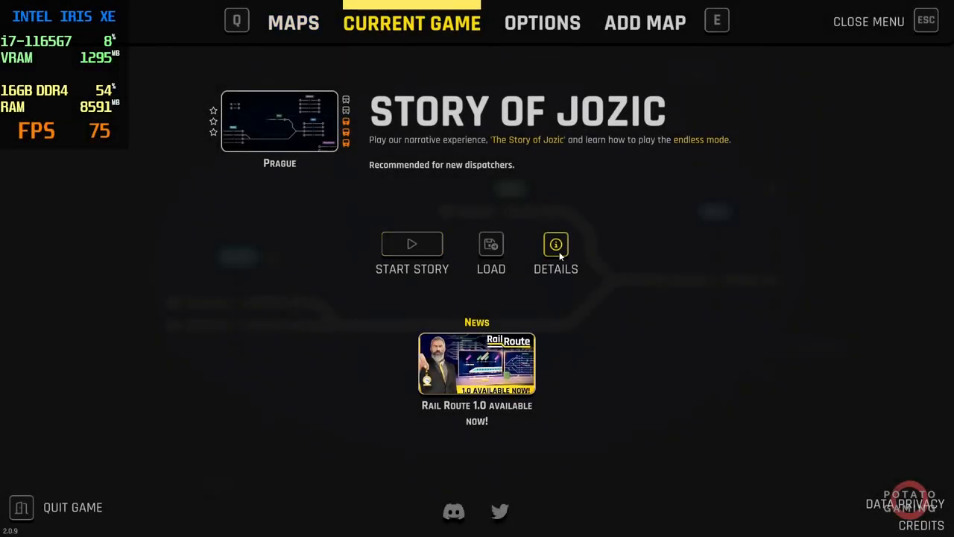
Leave the story menu and show the video settings in Options
click(542, 23)
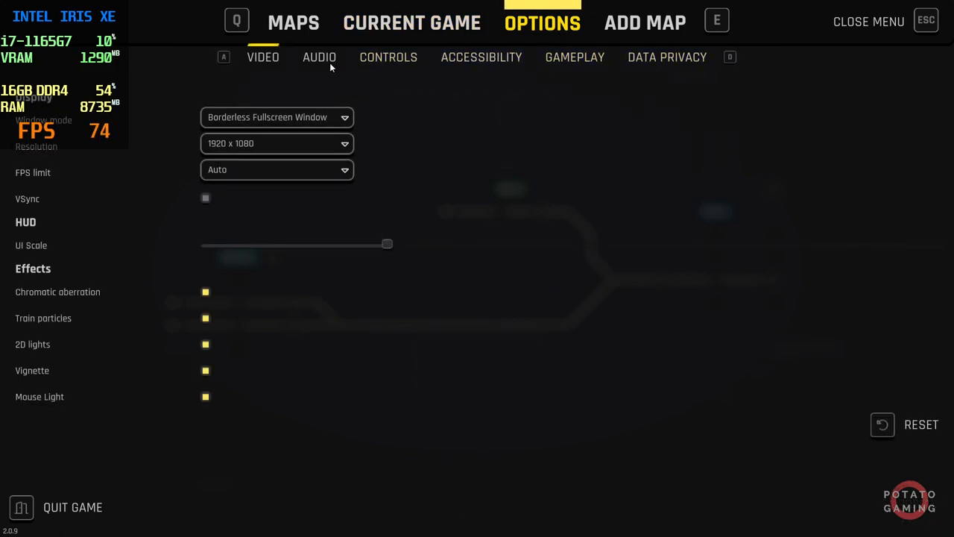
mouse_move(209, 281)
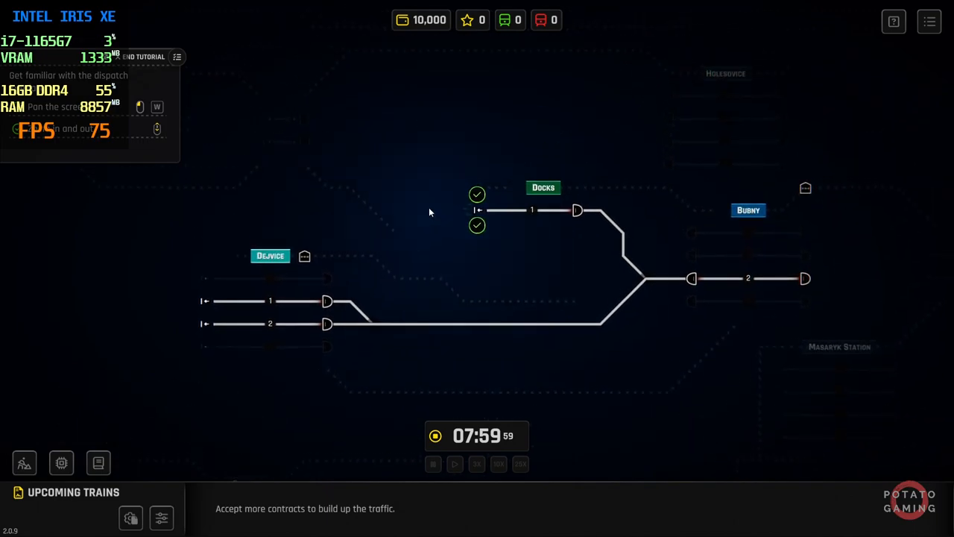
mouse_move(417, 223)
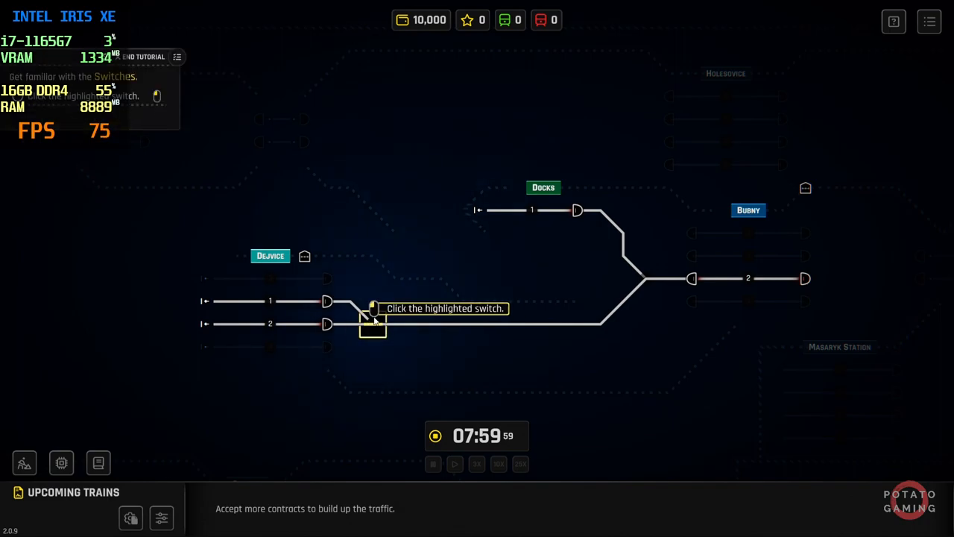
Flip the junction to platform 1 and set a green route from the Dejvice signal toward Bubny
click(372, 316)
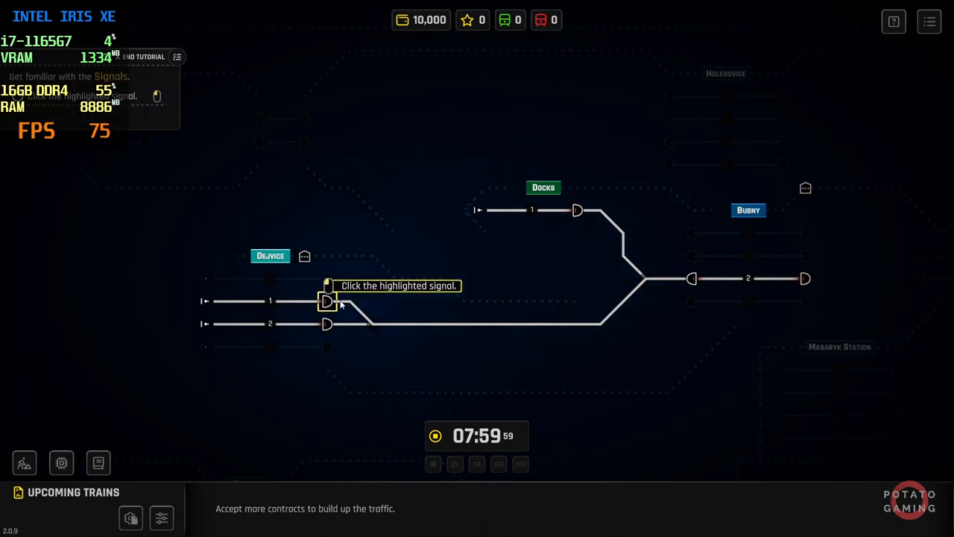
click(328, 301)
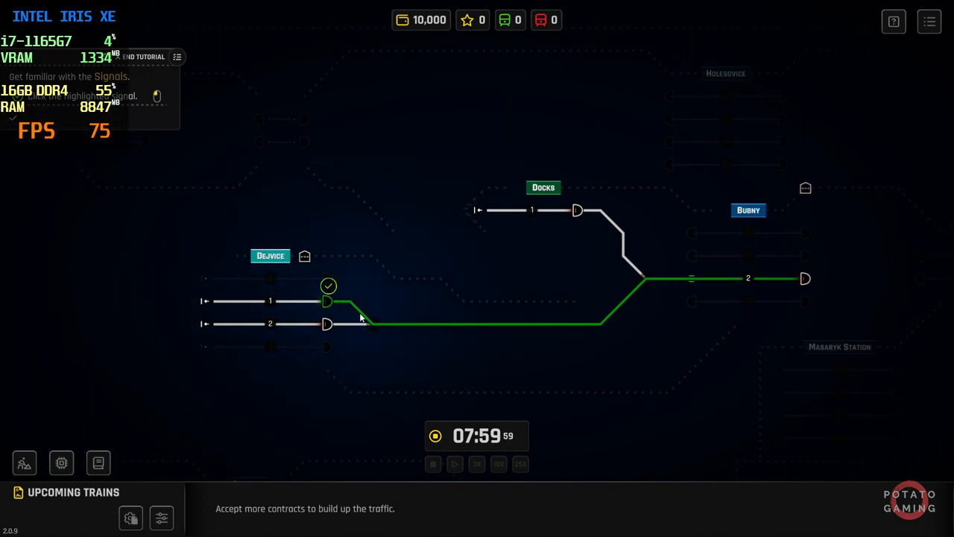
Clear that Dejvice signal again via its actions menu to cancel the route
click(328, 286)
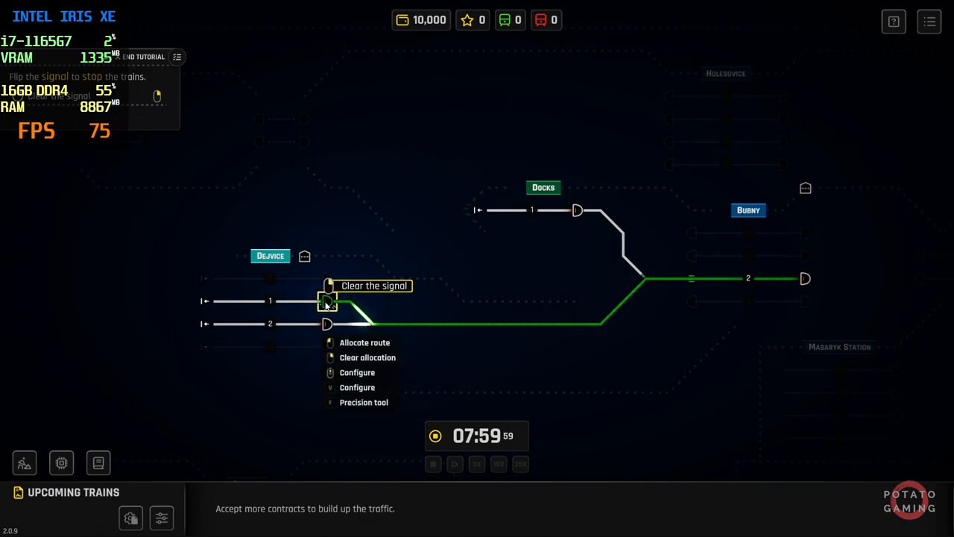
click(328, 287)
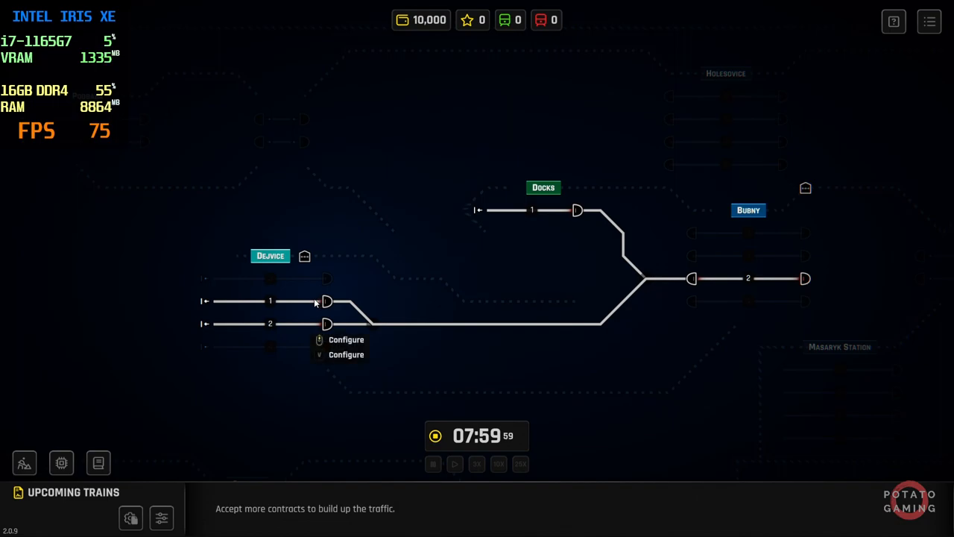
Align the junction for Dejvice platform 2 ready to route toward Bubny platform 2
click(326, 324)
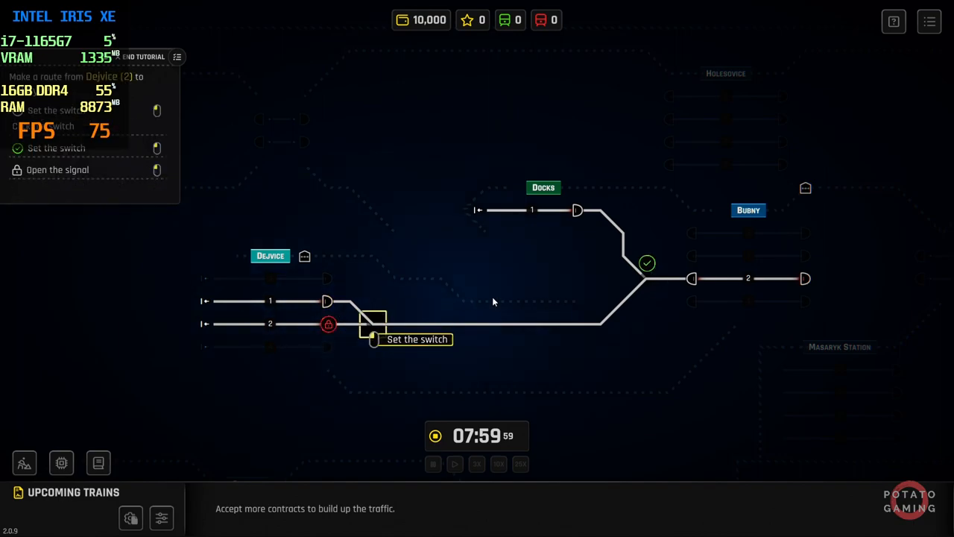
click(328, 324)
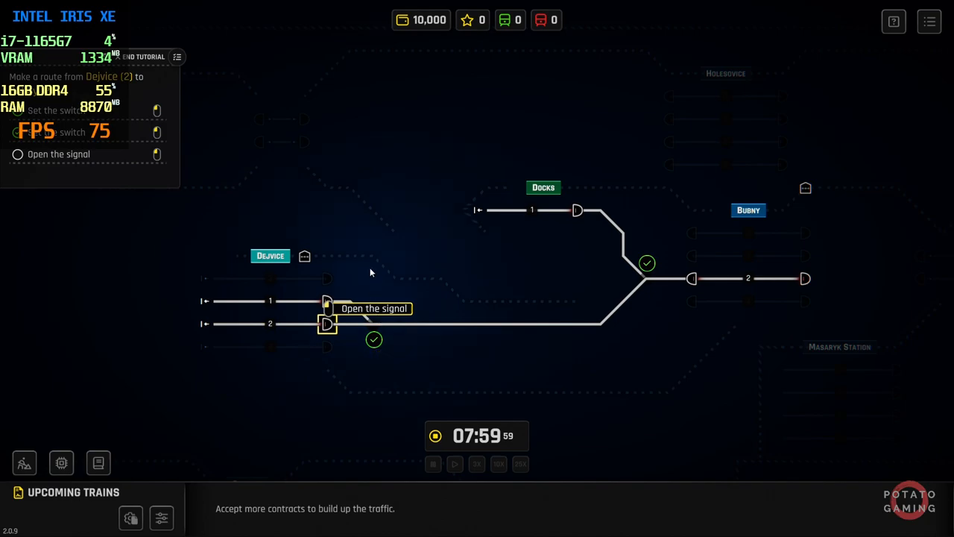
mouse_move(364, 265)
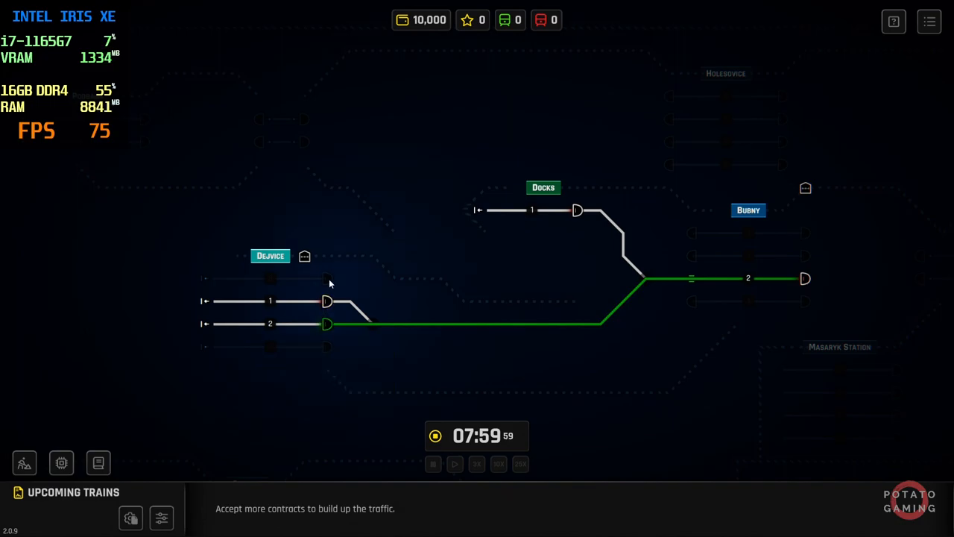
mouse_move(331, 167)
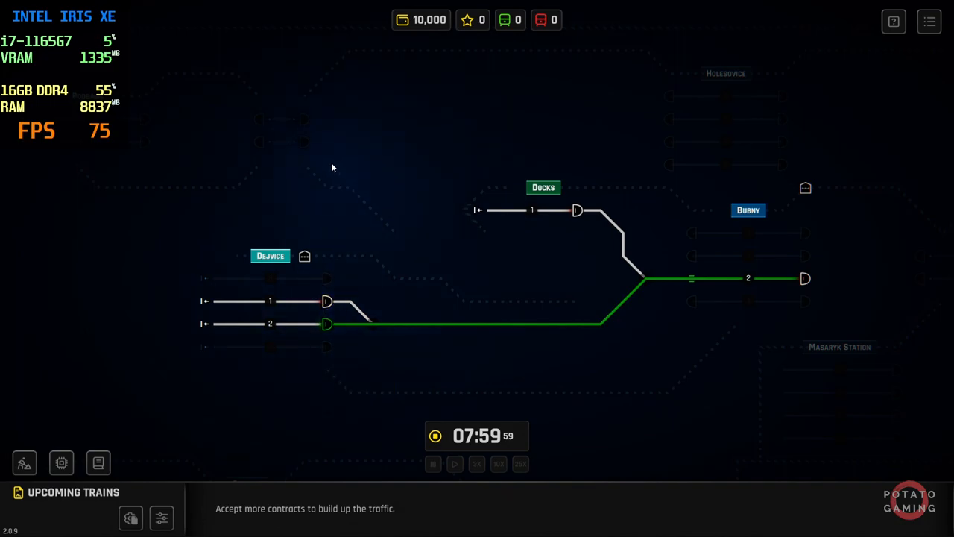